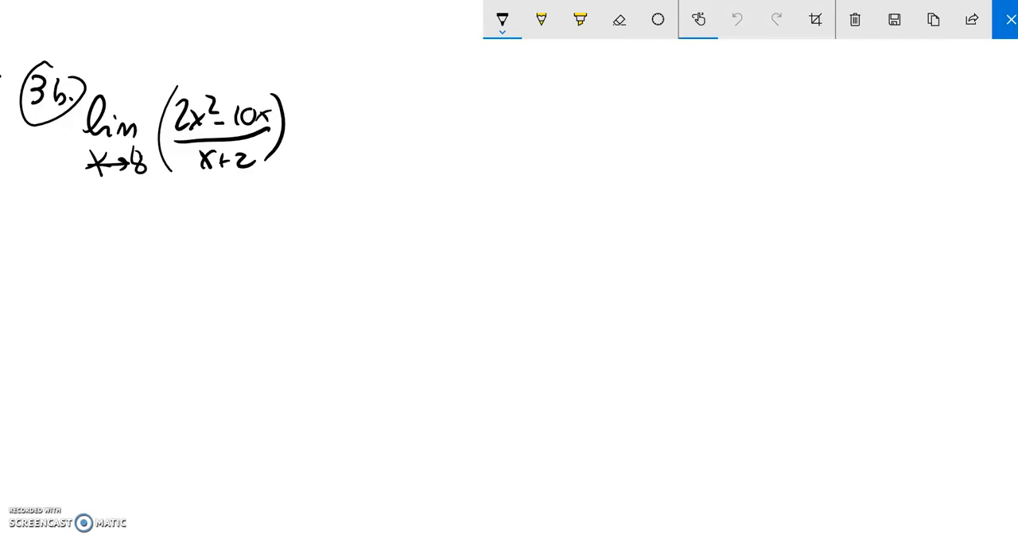
- Touch up the x beneath lim and write an equals sign after the limit expression
{"action": "left_click", "coordinate": [735, 19]}
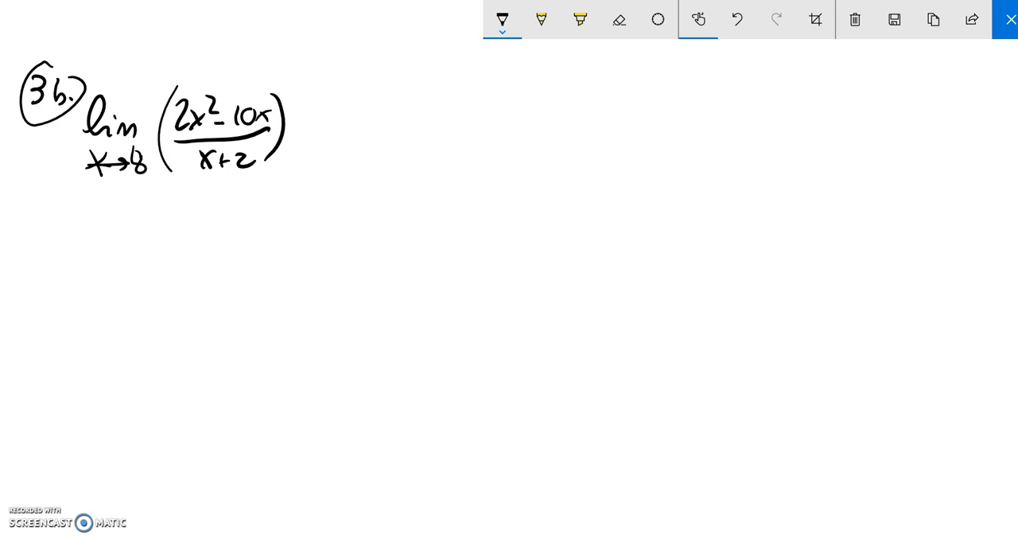
{"action": "left_click_drag", "start_coordinate": [96, 163], "coordinate": [131, 163]}
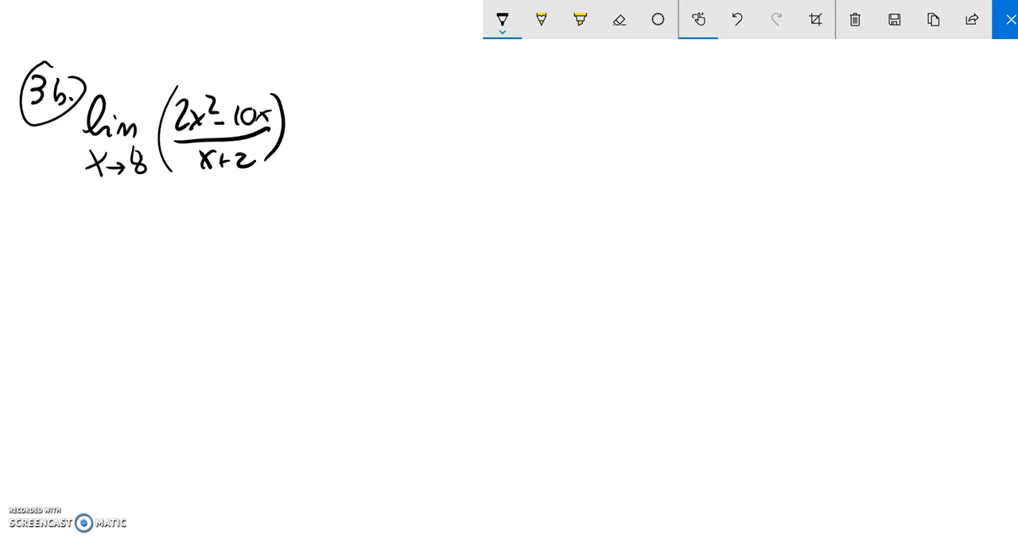
{"action": "left_click_drag", "start_coordinate": [306, 140], "coordinate": [317, 151]}
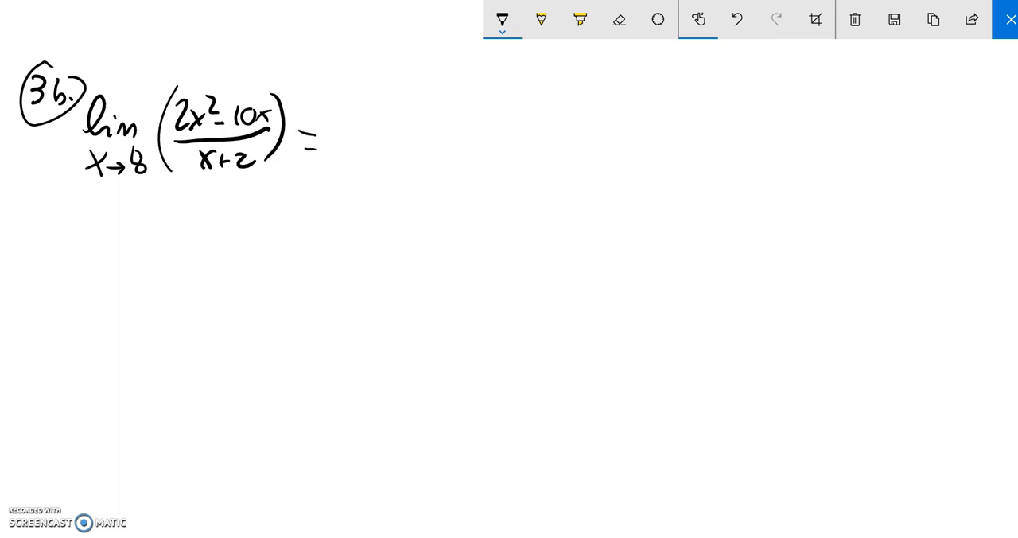
- Write 2(8)²−10(8) over 8+2, another equals sign, and 48 as the numerator
{"action": "left_click_drag", "start_coordinate": [334, 103], "coordinate": [344, 130]}
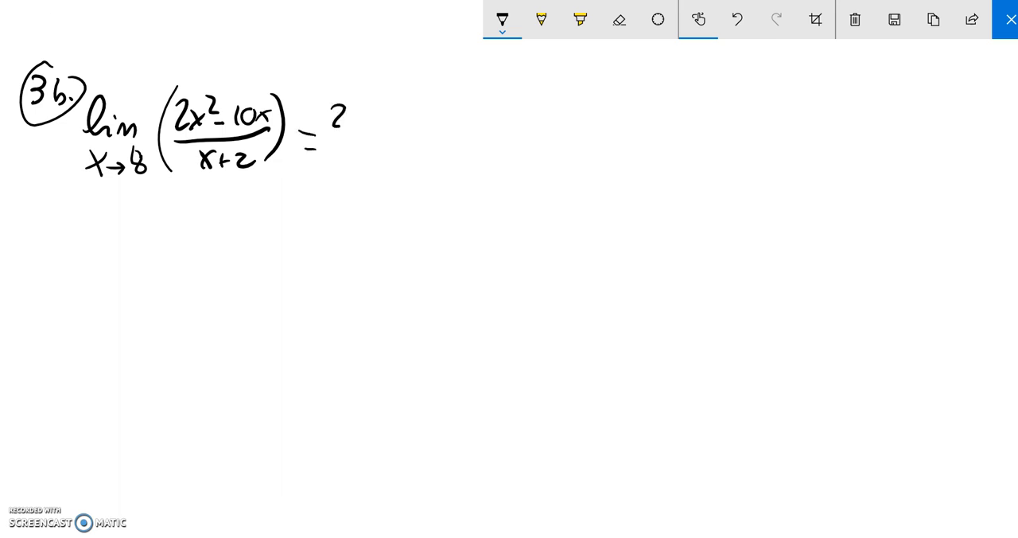
{"action": "left_click_drag", "start_coordinate": [334, 112], "coordinate": [401, 120]}
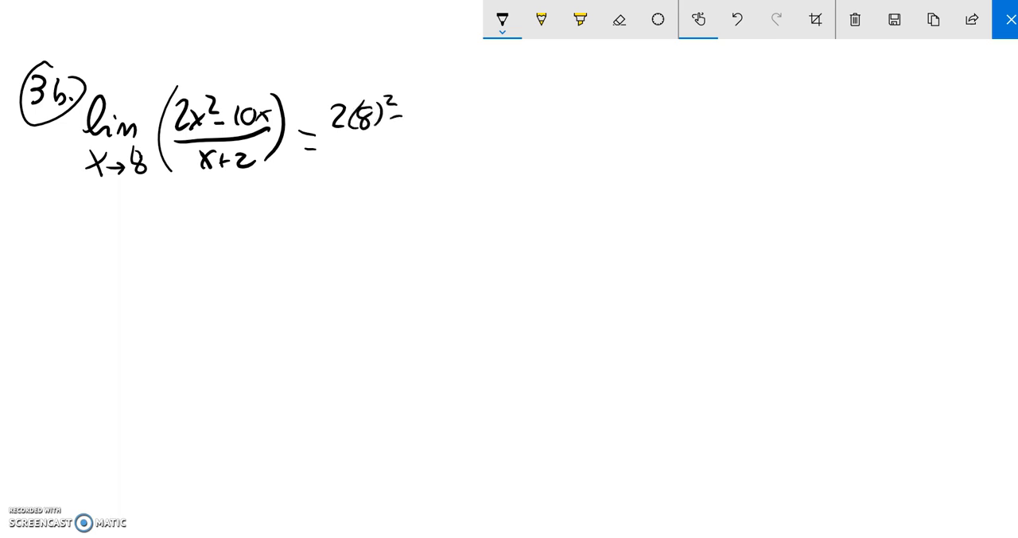
{"action": "left_click_drag", "start_coordinate": [411, 114], "coordinate": [462, 120]}
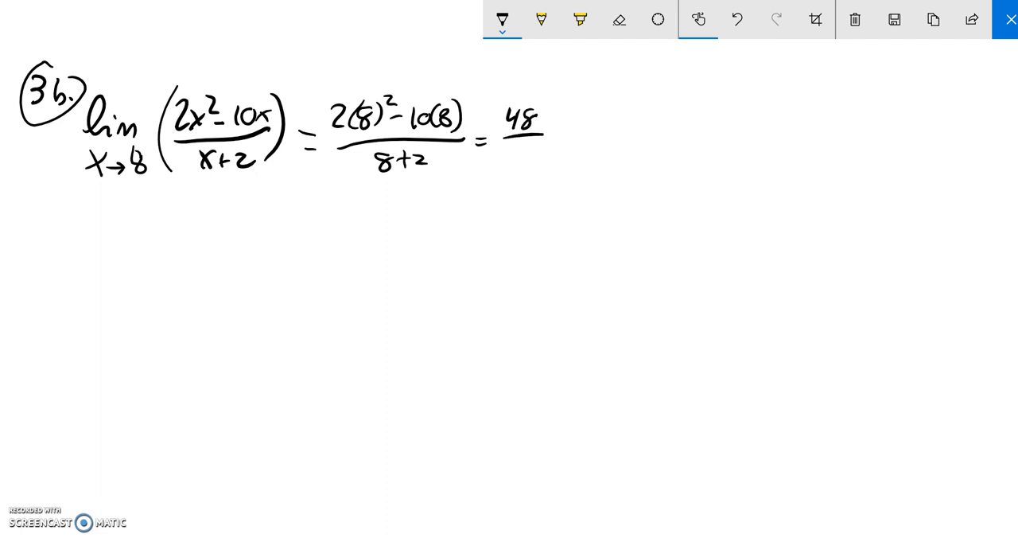
- Write 10 under 48, then = 24/5, and begin its decimal value 4.8
{"action": "left_click_drag", "start_coordinate": [509, 154], "coordinate": [565, 135]}
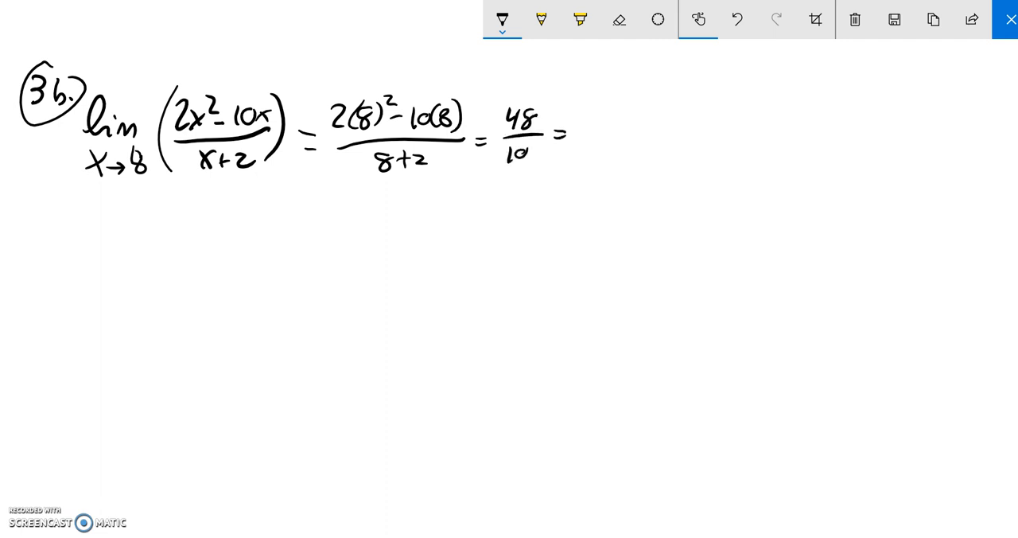
{"action": "left_click_drag", "start_coordinate": [581, 119], "coordinate": [592, 131]}
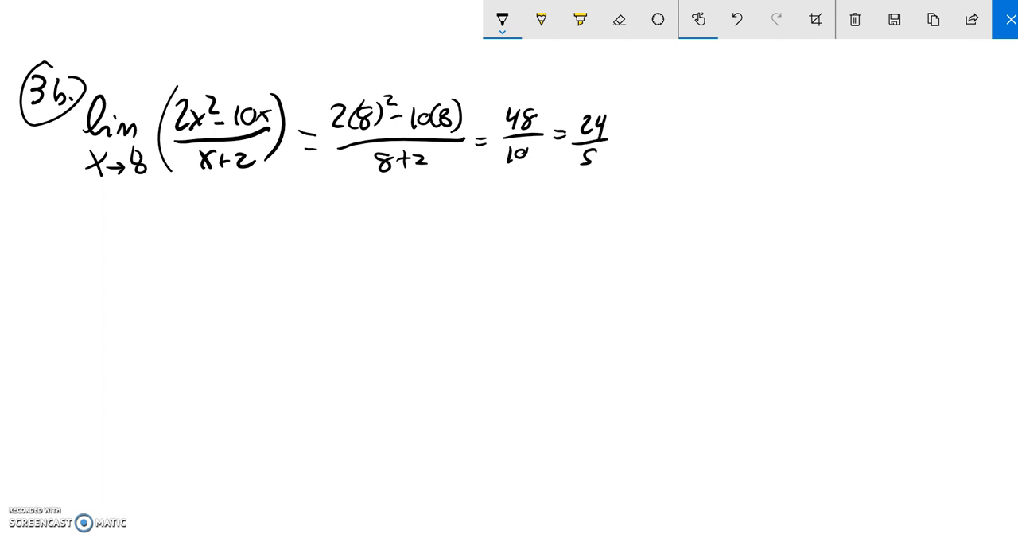
{"action": "left_click_drag", "start_coordinate": [656, 140], "coordinate": [685, 146]}
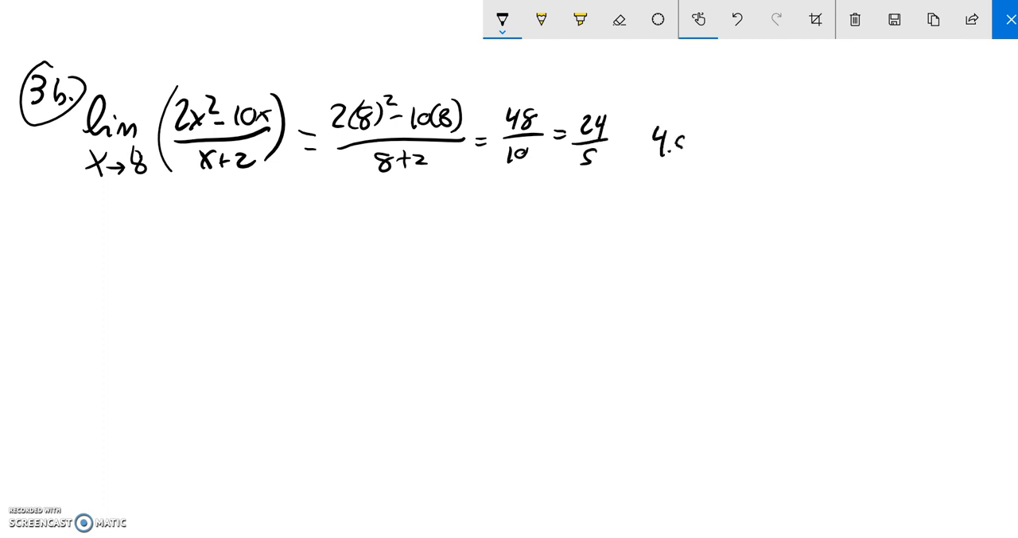